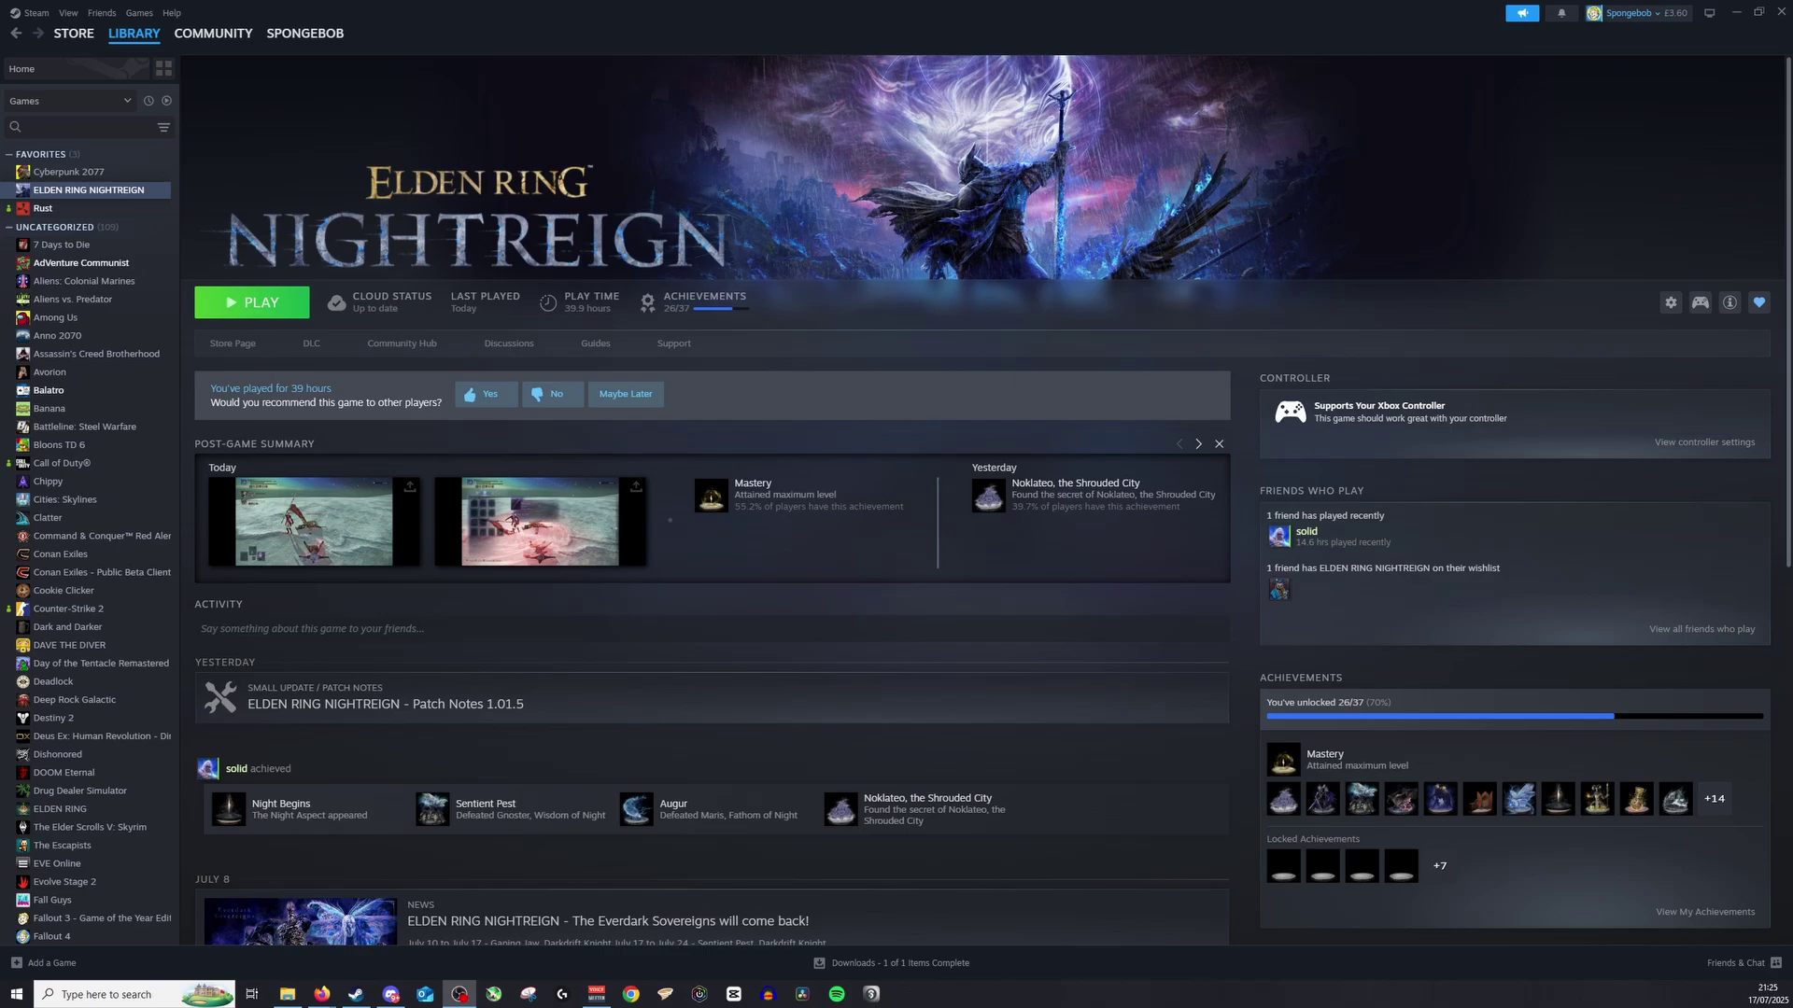
Visit account details, then return to the Steam store front page
left_click(72, 32)
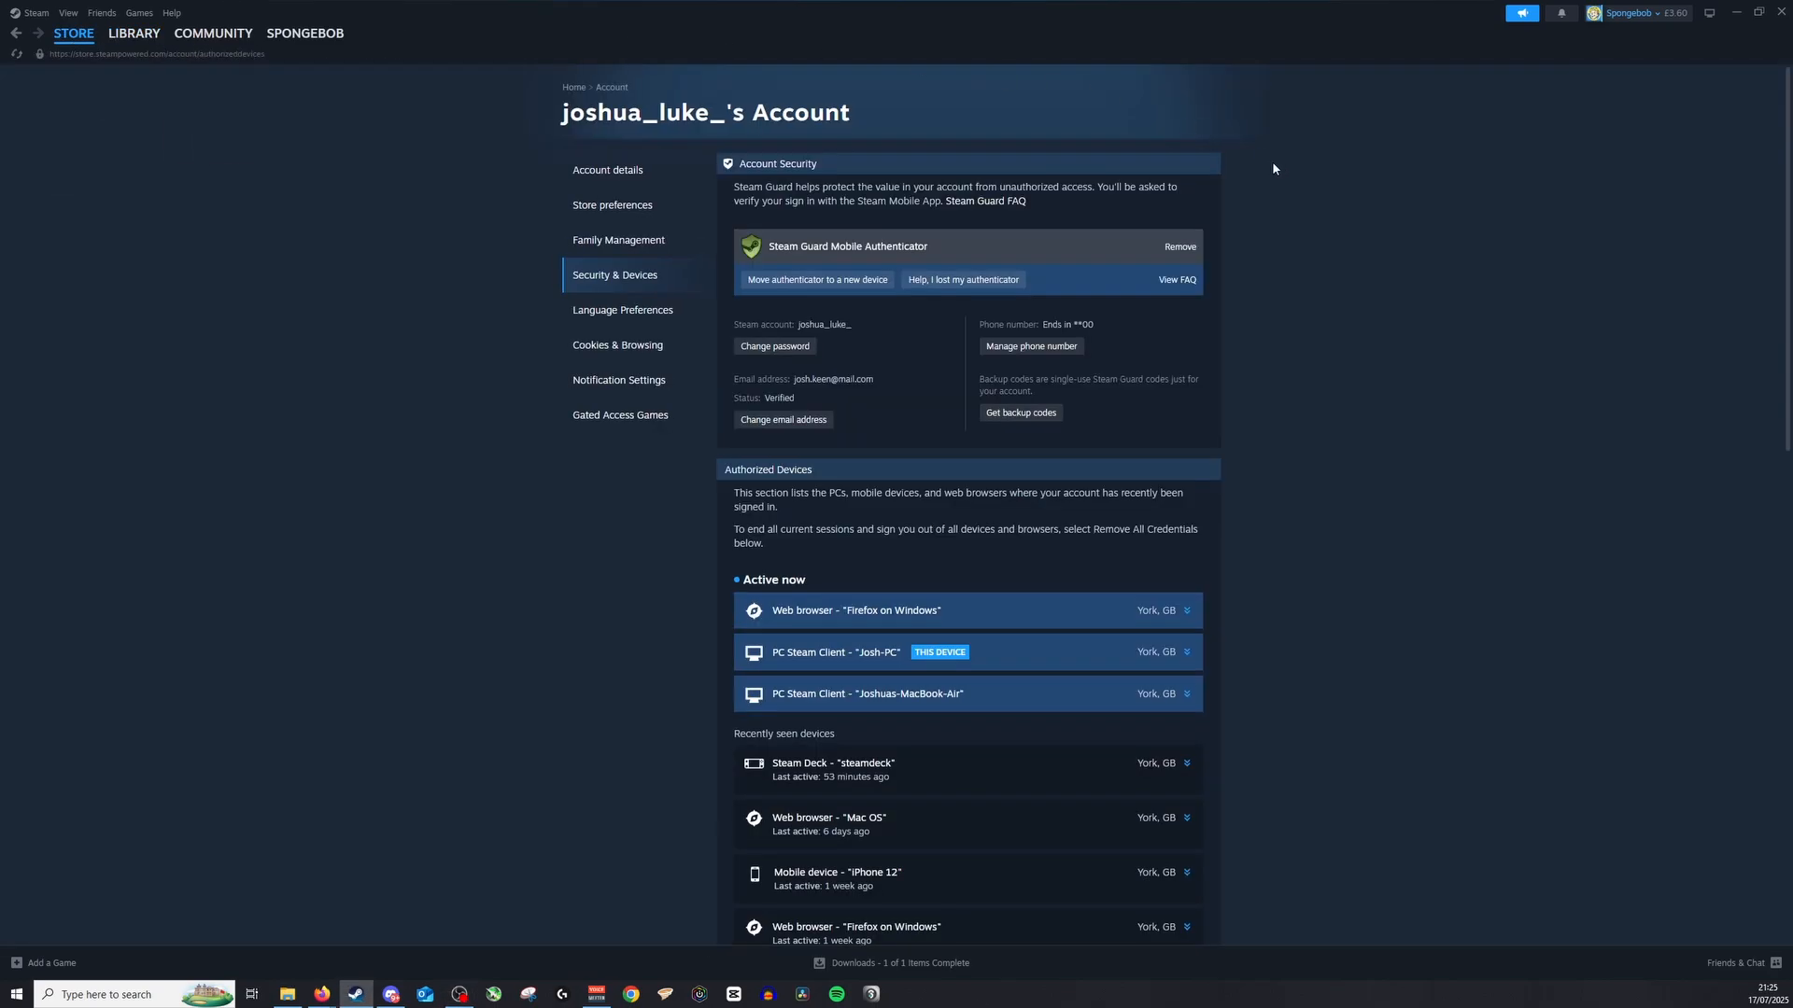
left_click(72, 33)
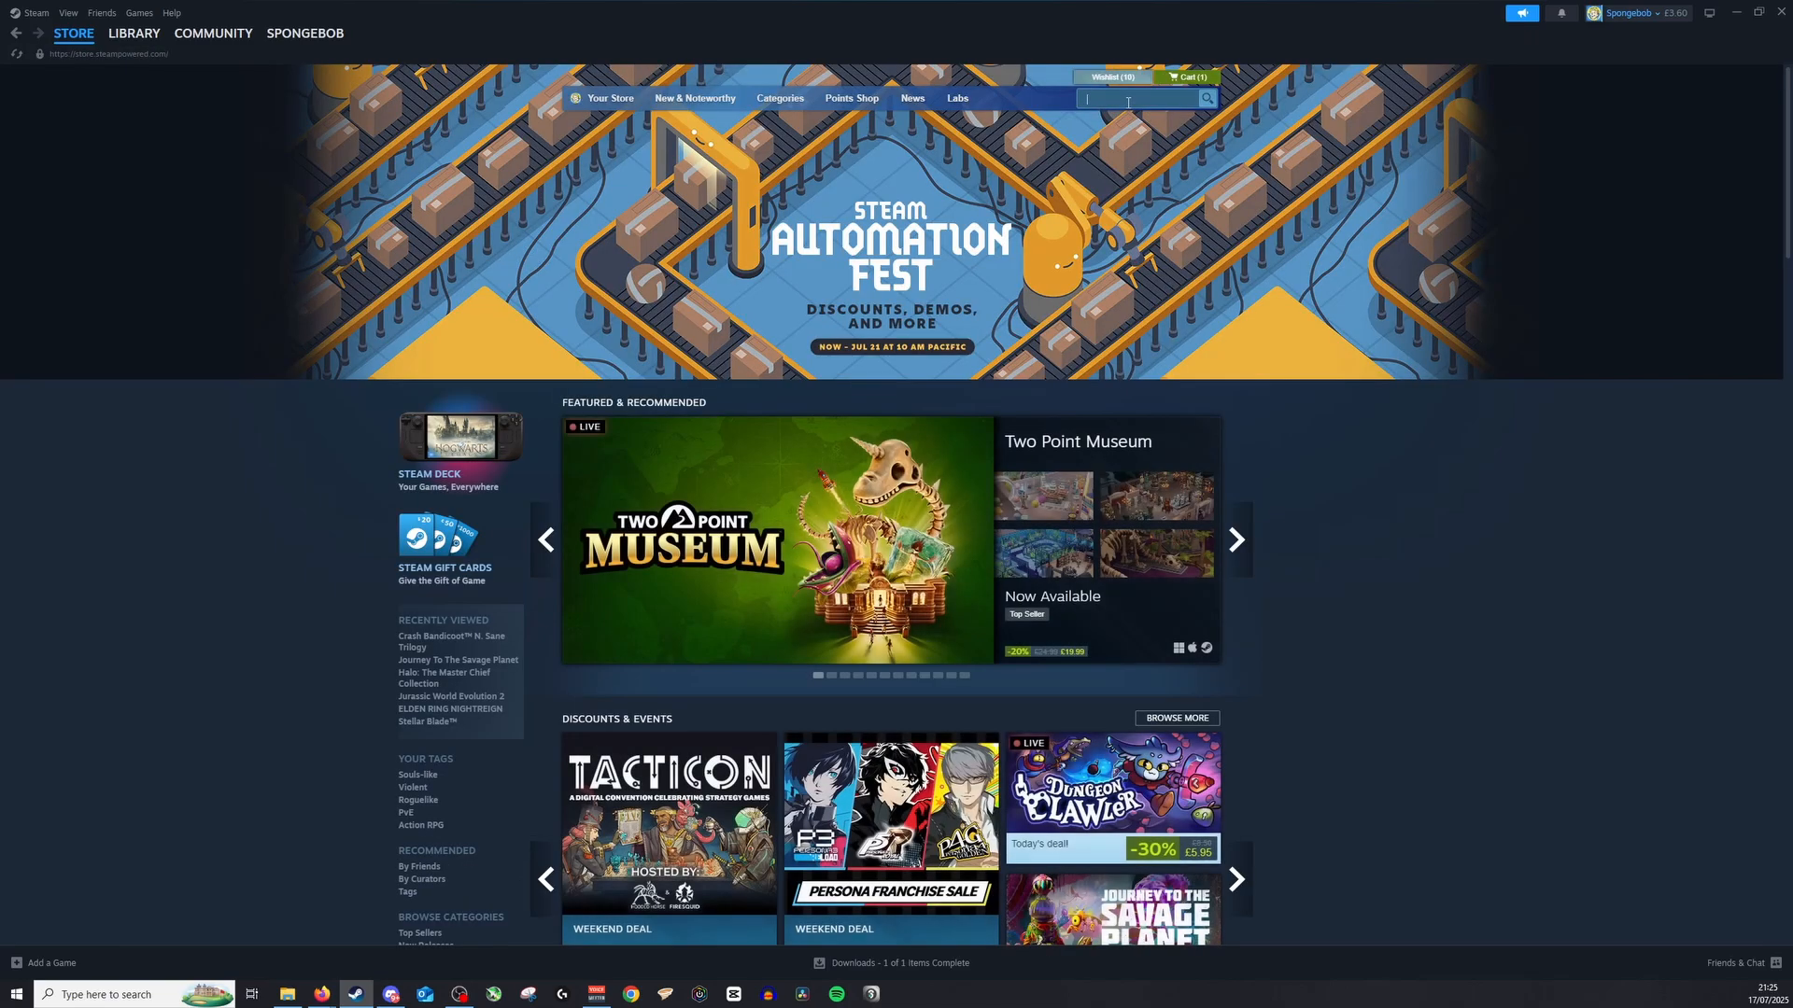
Search the store for "gift card" and open the Steam Gift Cards page
type("gift card")
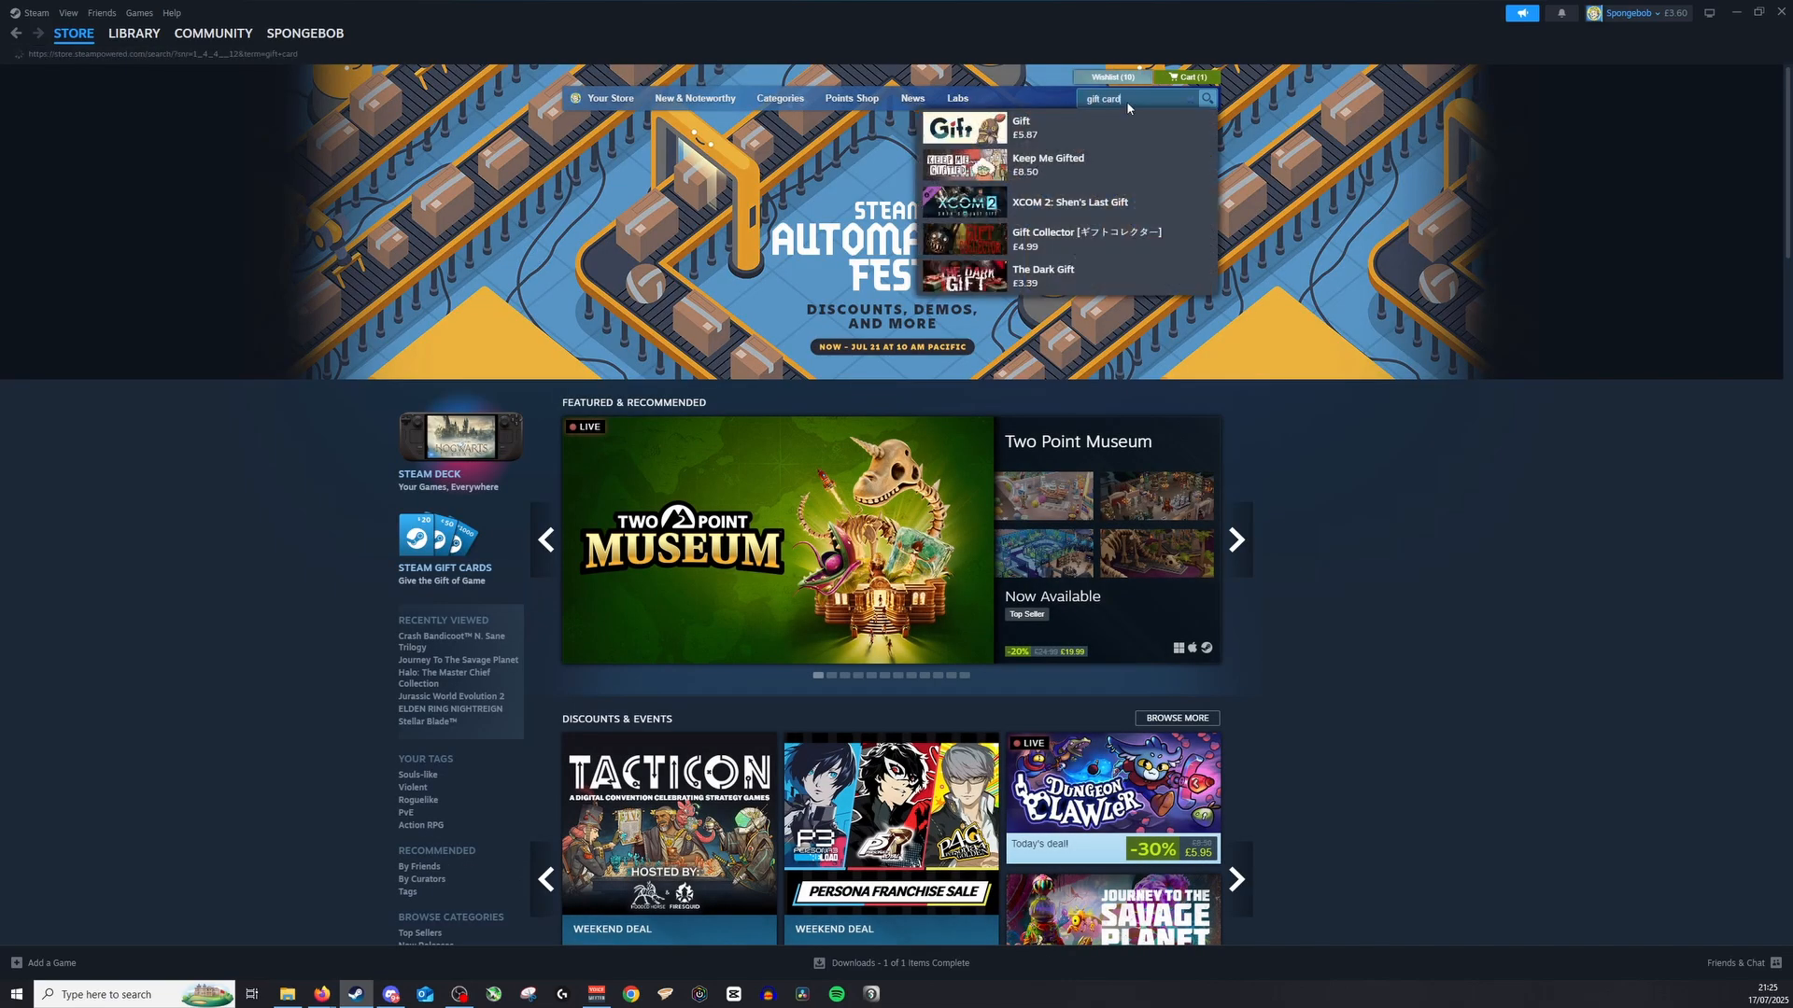
key("Return")
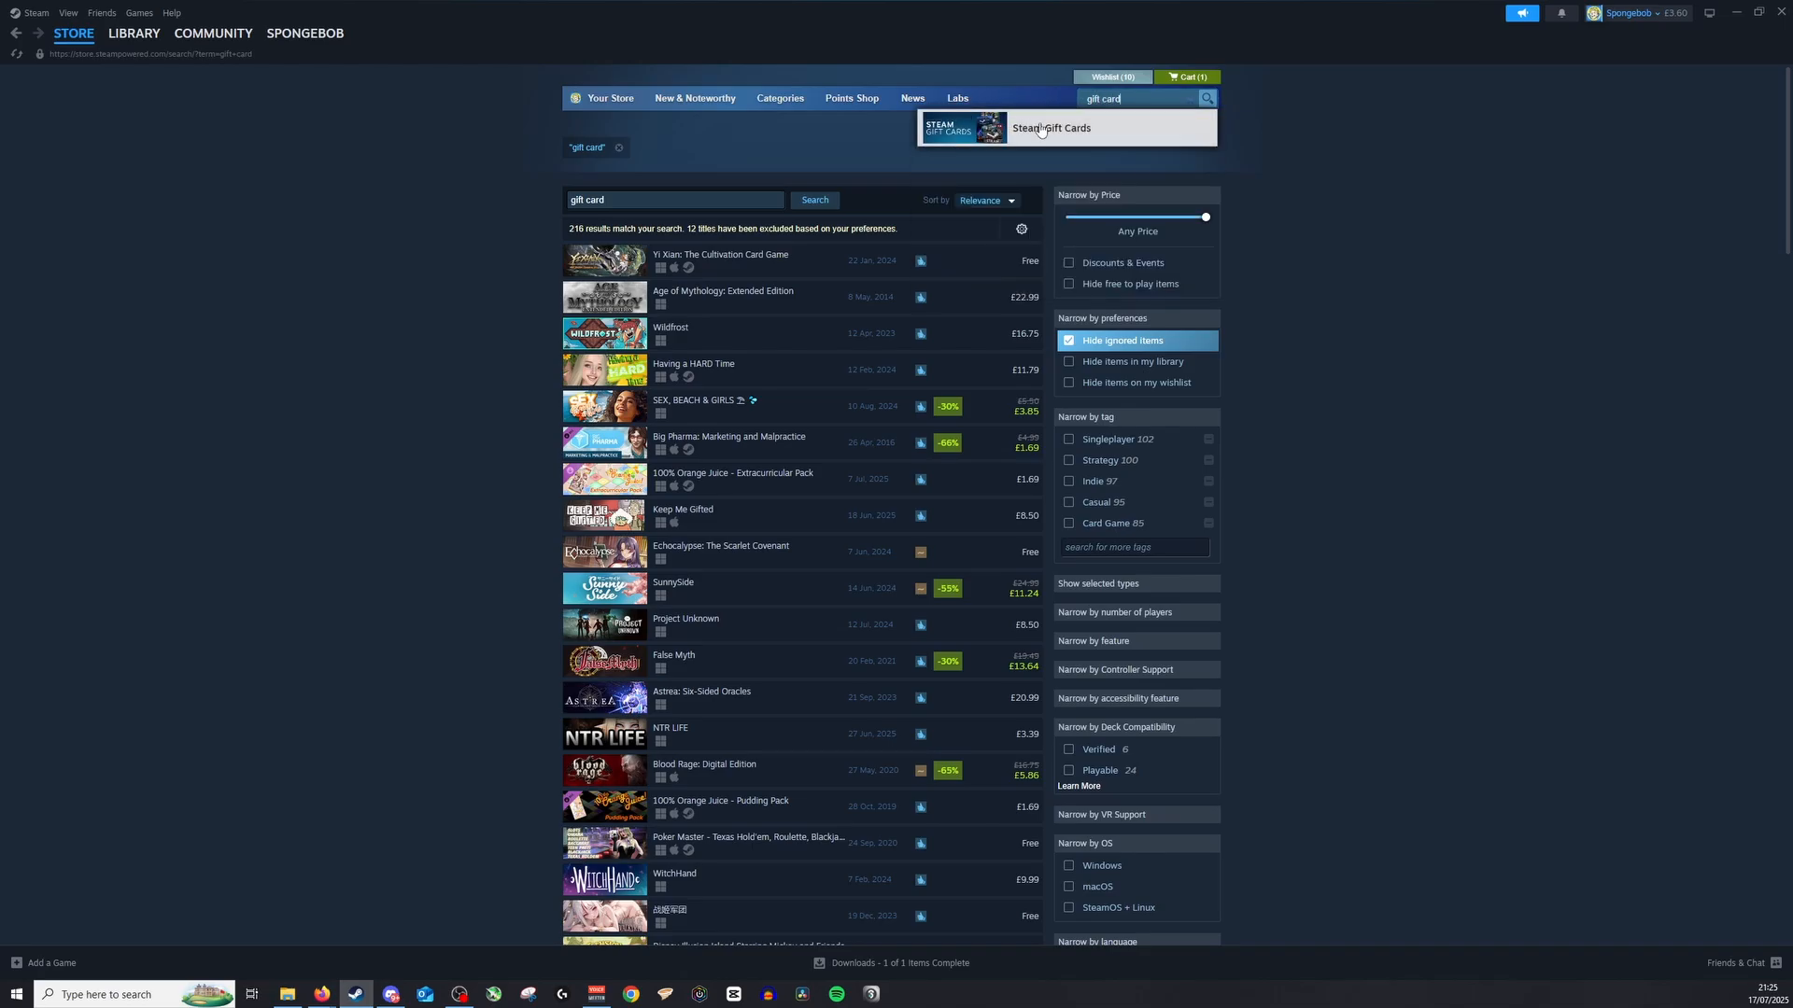
left_click(1050, 127)
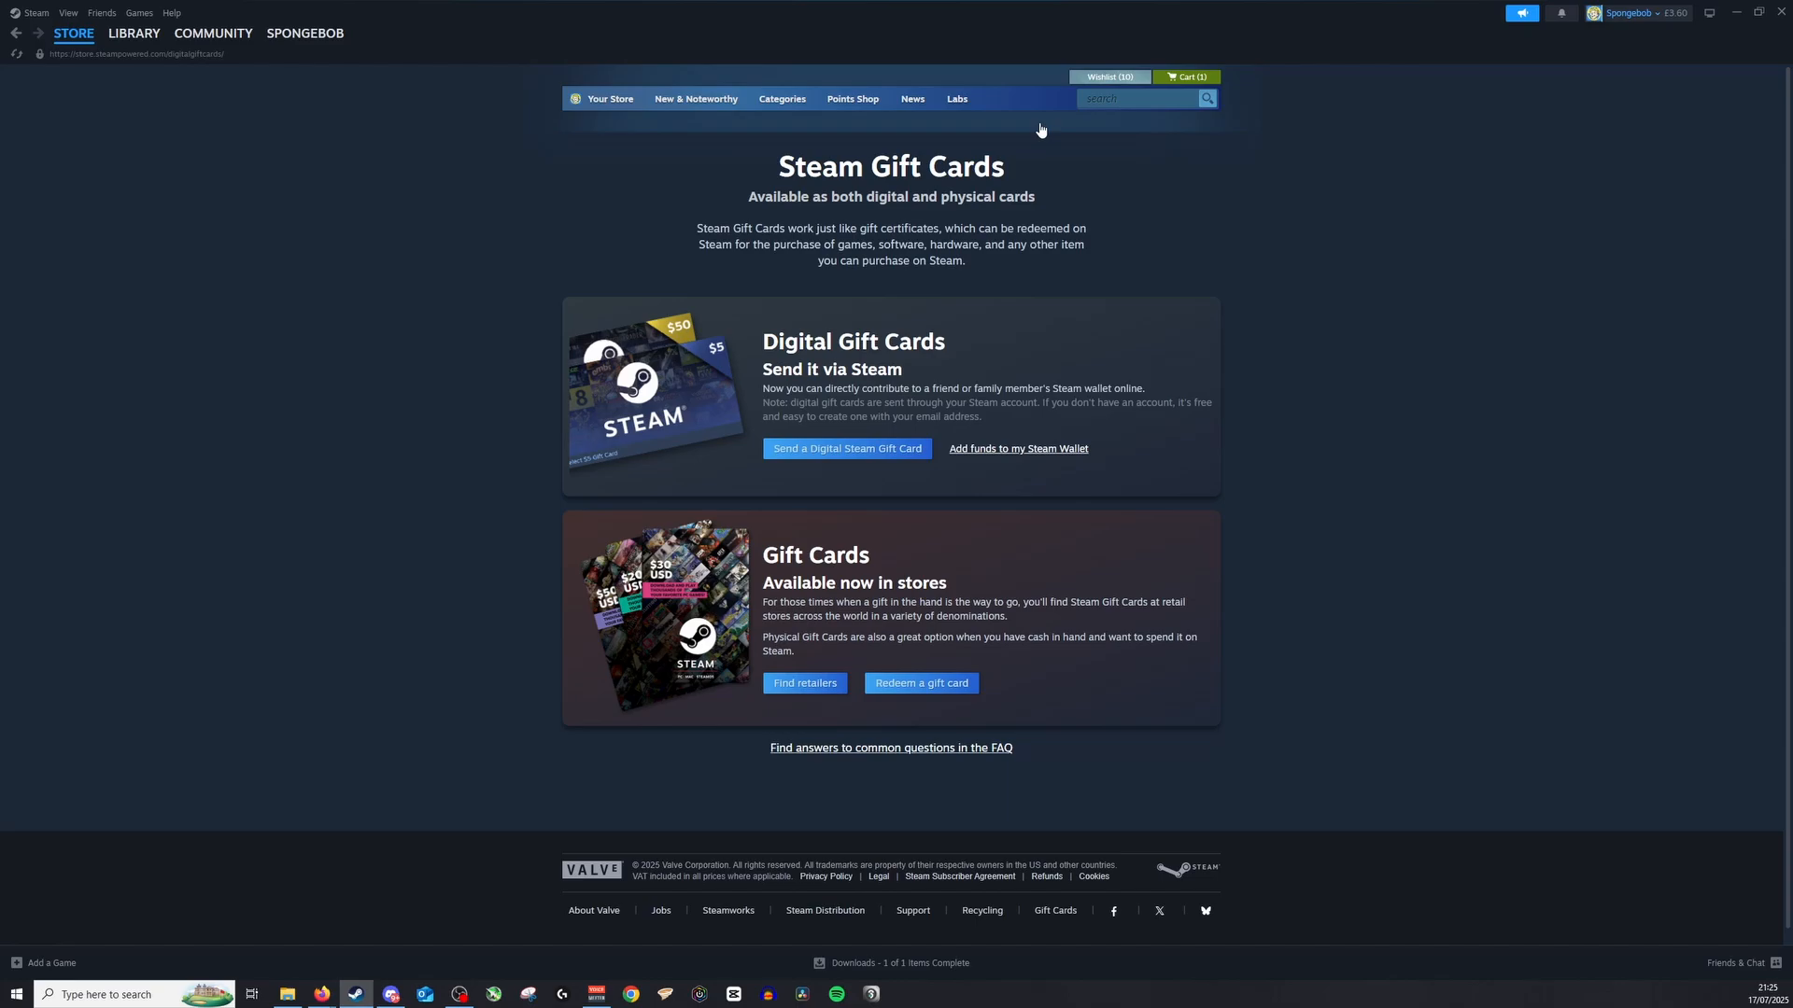
mouse_move(1063, 349)
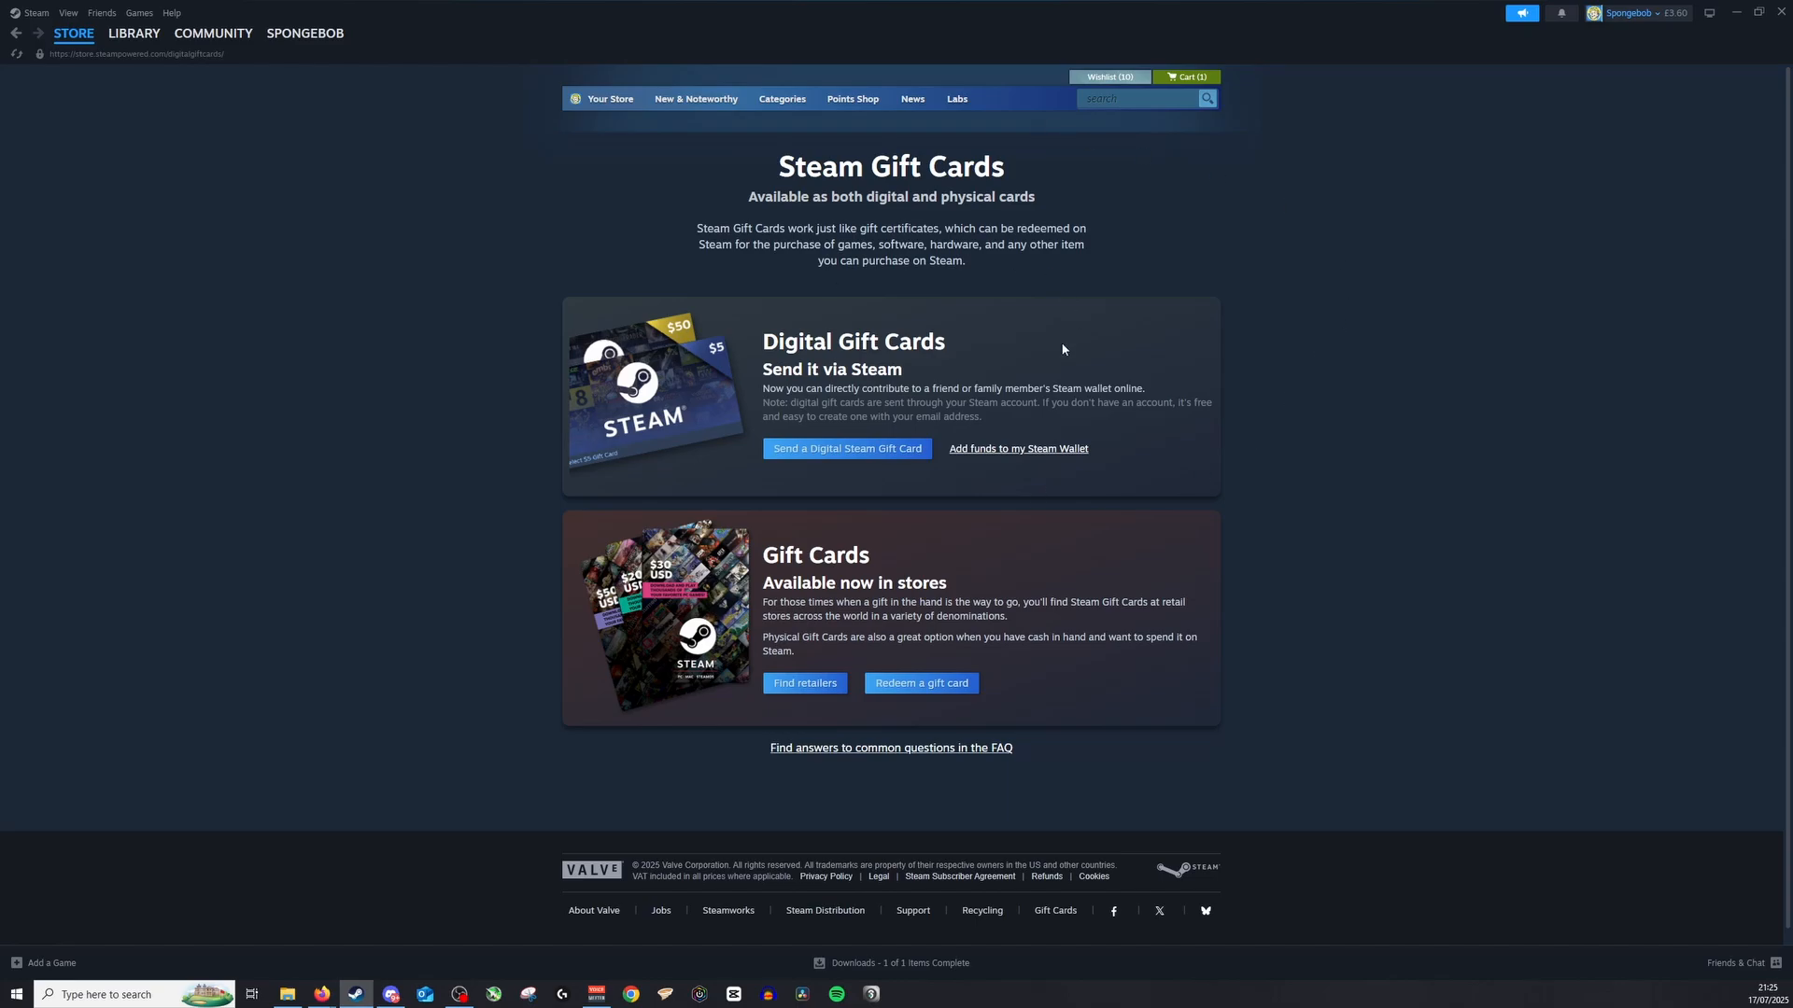
mouse_move(831, 448)
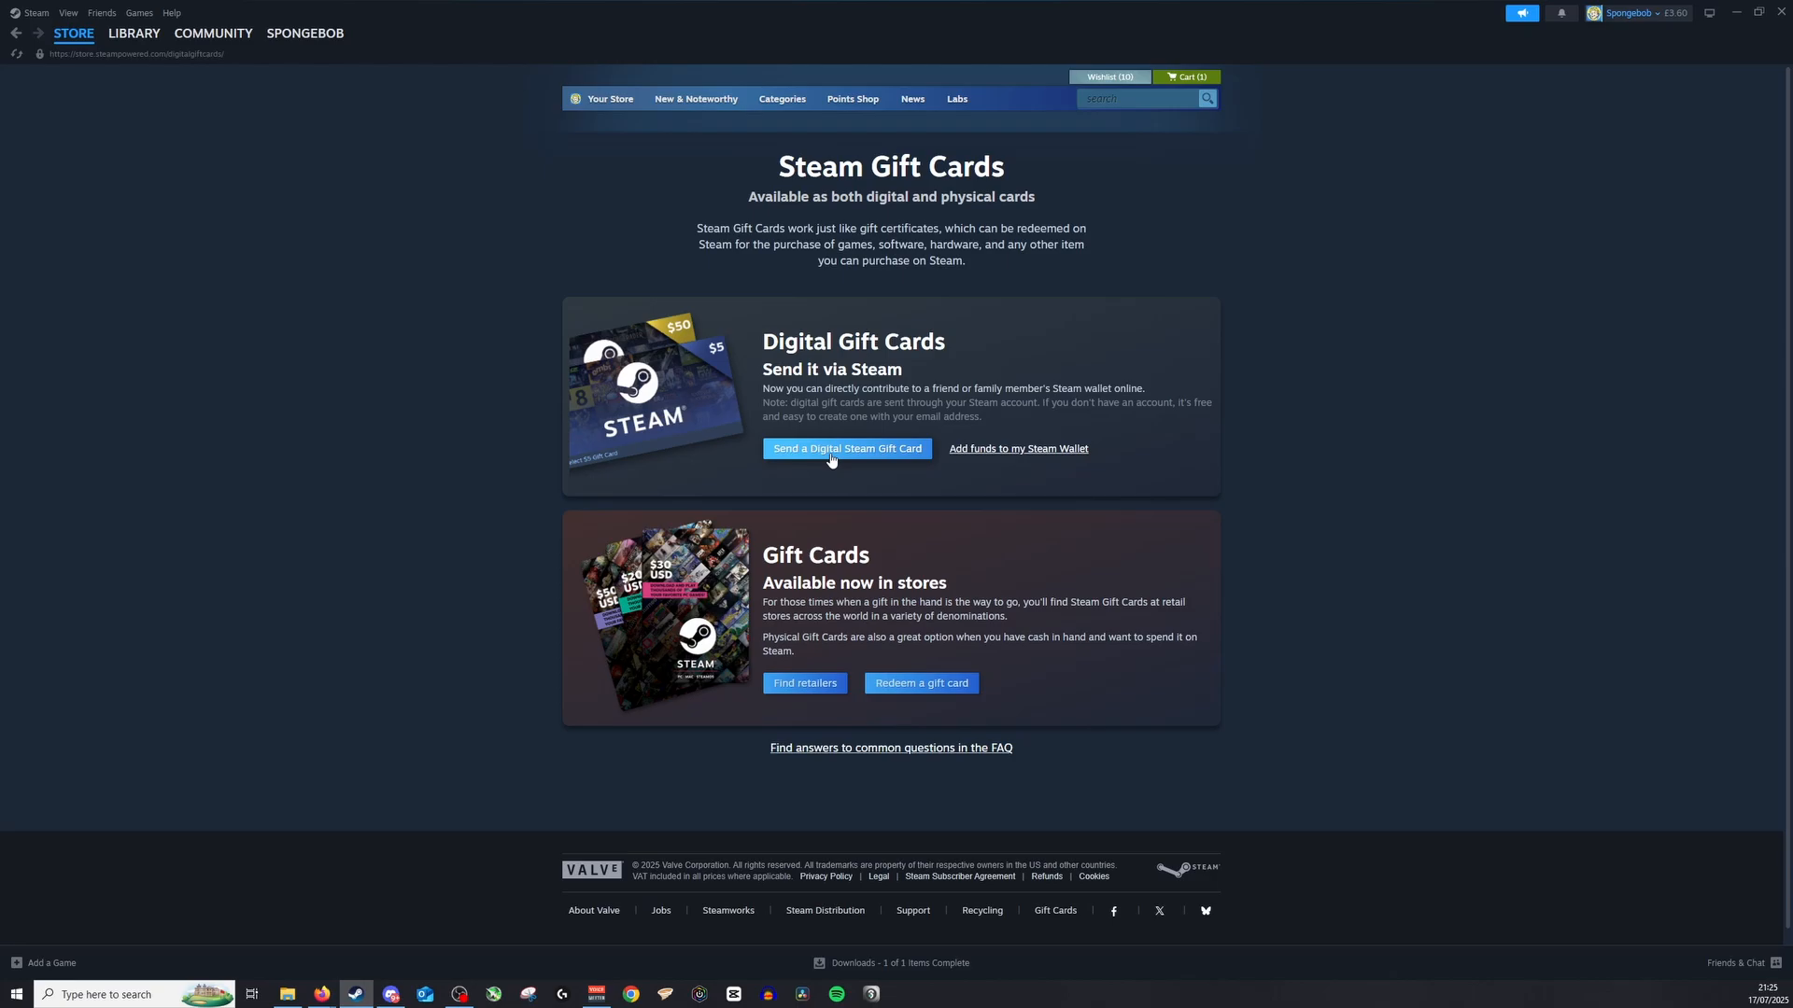
left_click(845, 448)
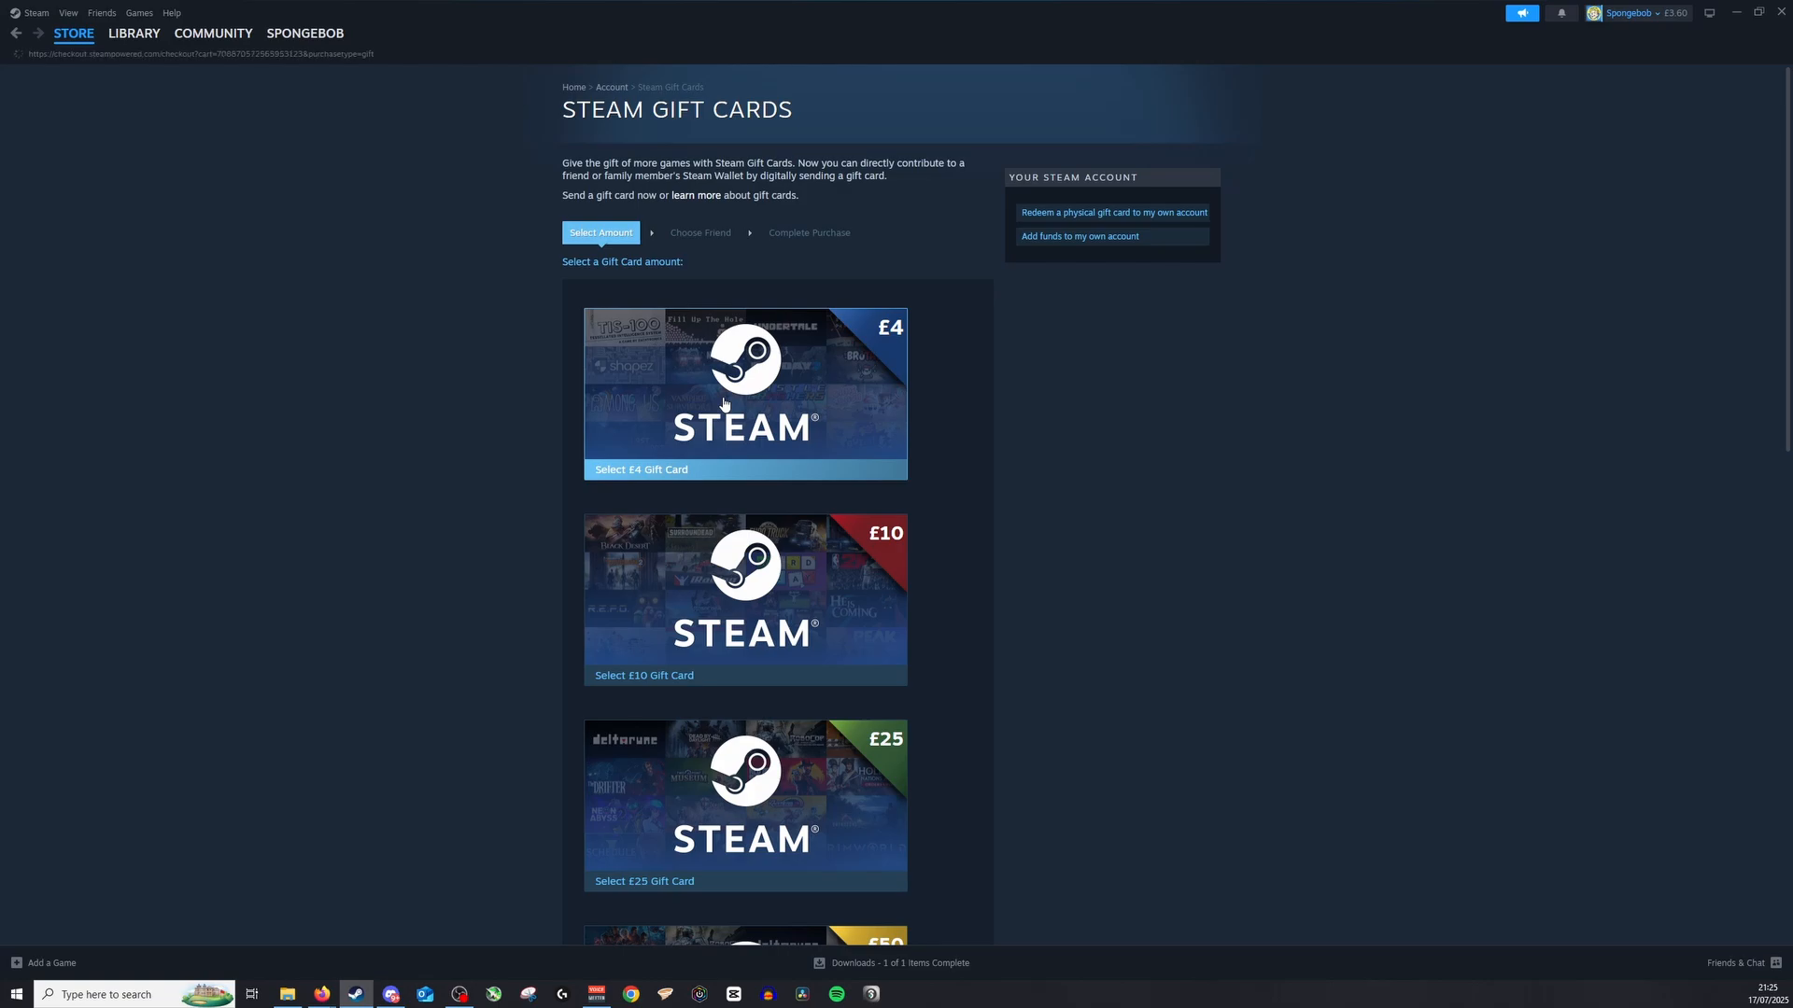
Choose the £4 digital gift card amount, reaching the friend-selection delivery step
left_click(744, 468)
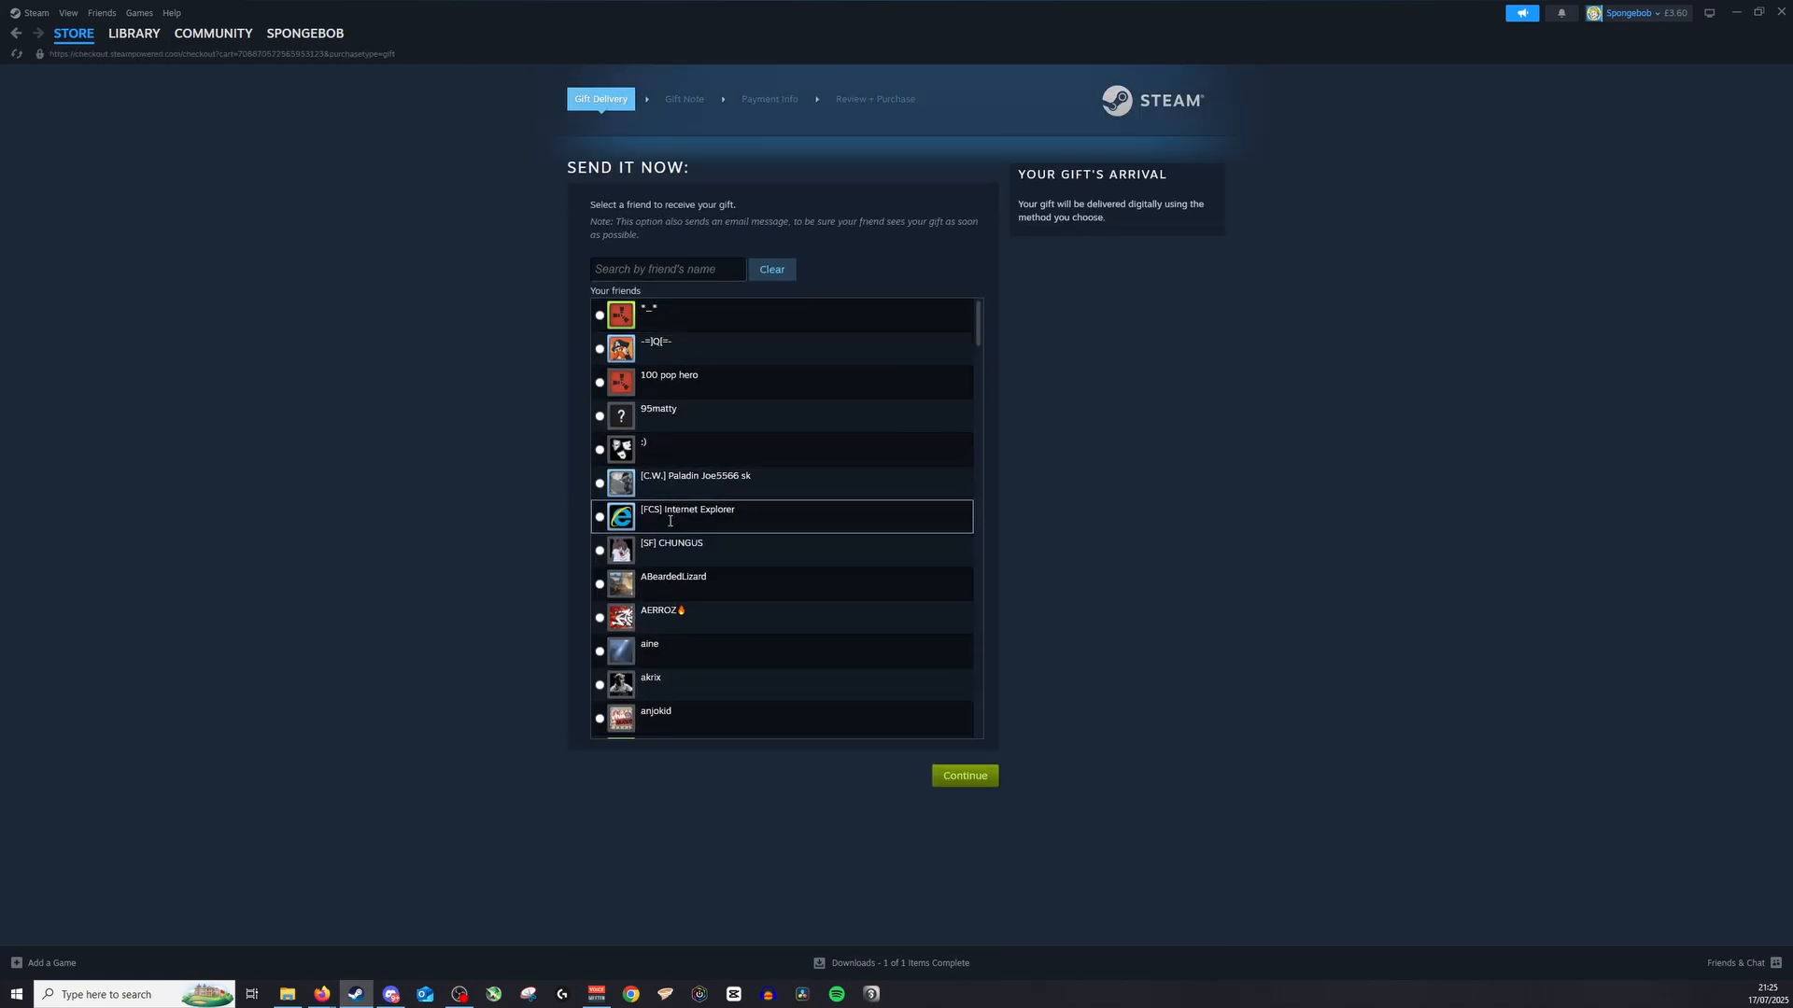
mouse_move(789, 220)
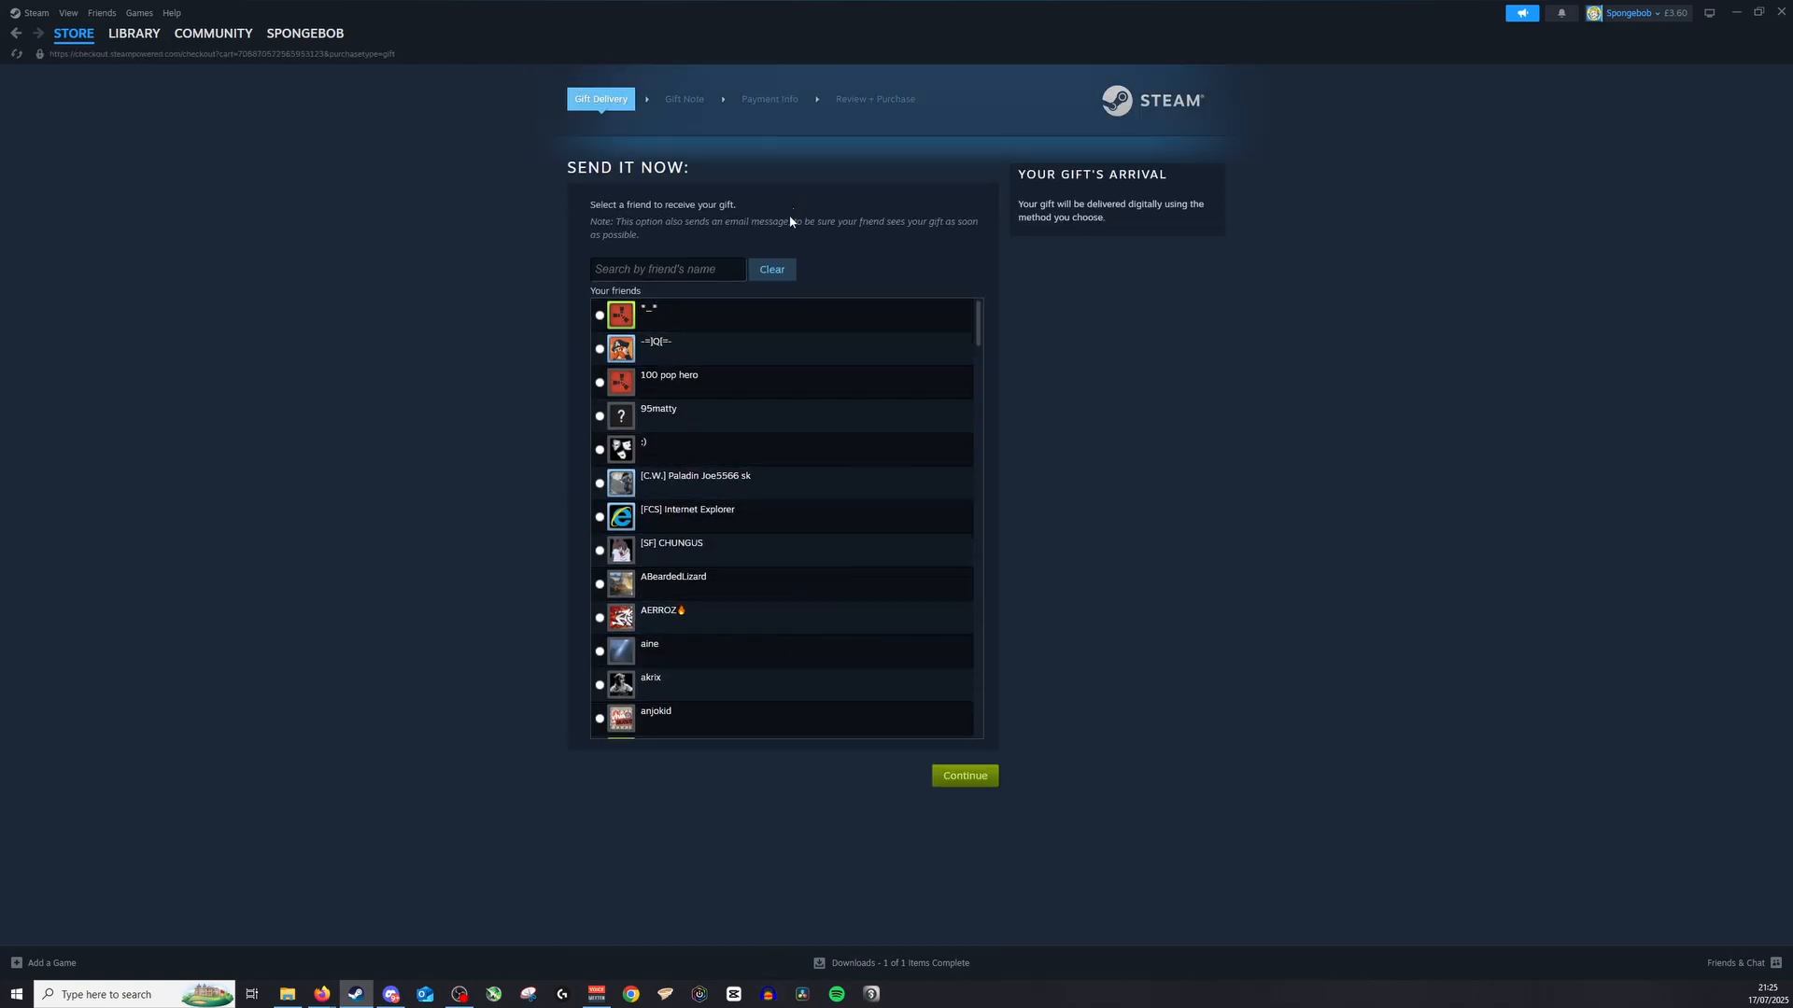
mouse_move(709, 292)
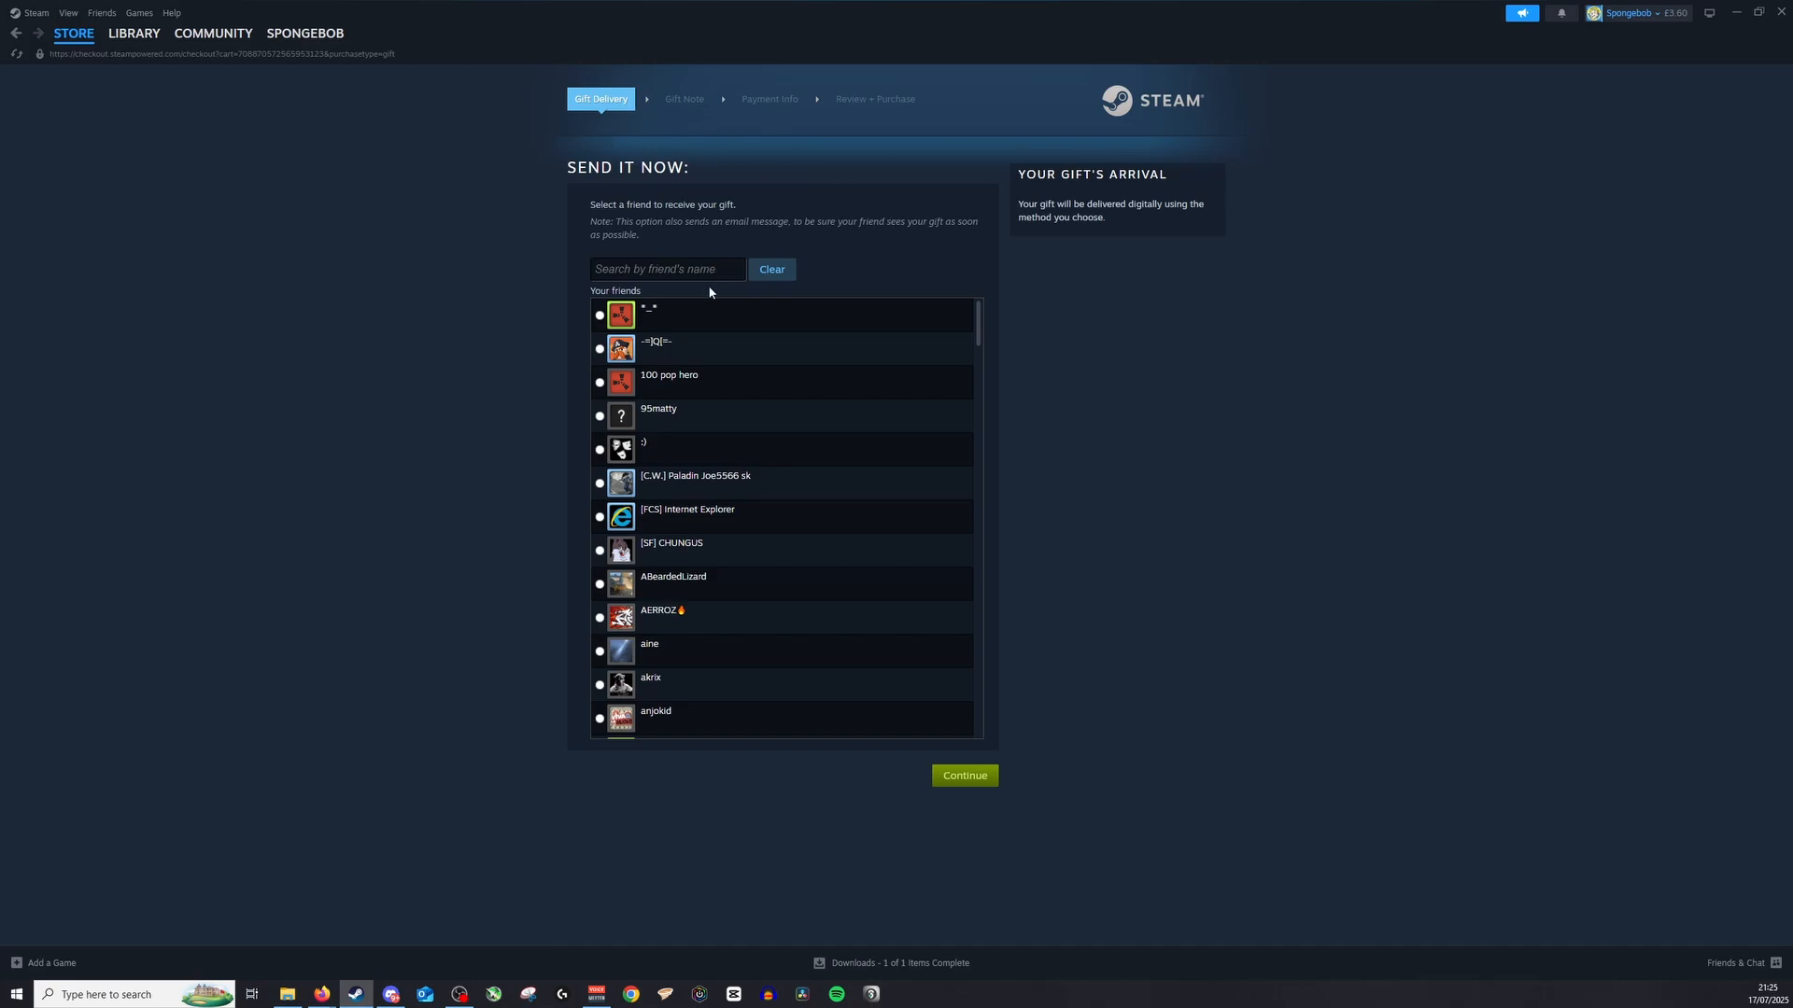